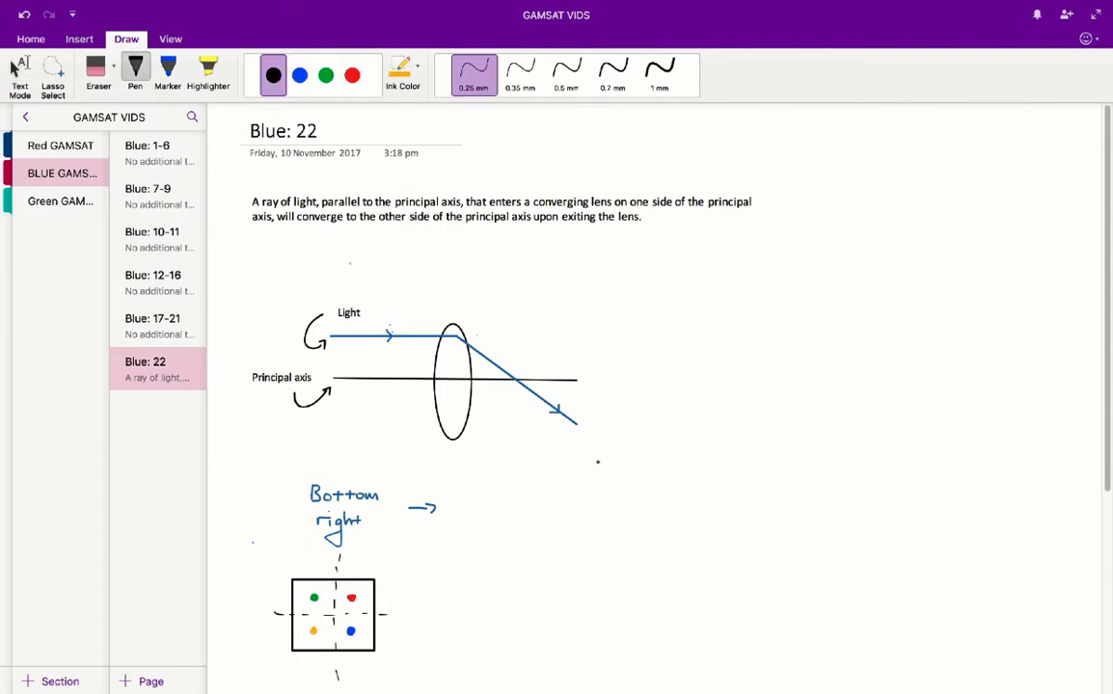
Step: Handwrite 'Top left' in black ink beside the arrow after 'Bottom right'
{"action": "left_click_drag", "start_coordinate": [492, 483], "coordinate": [520, 506]}
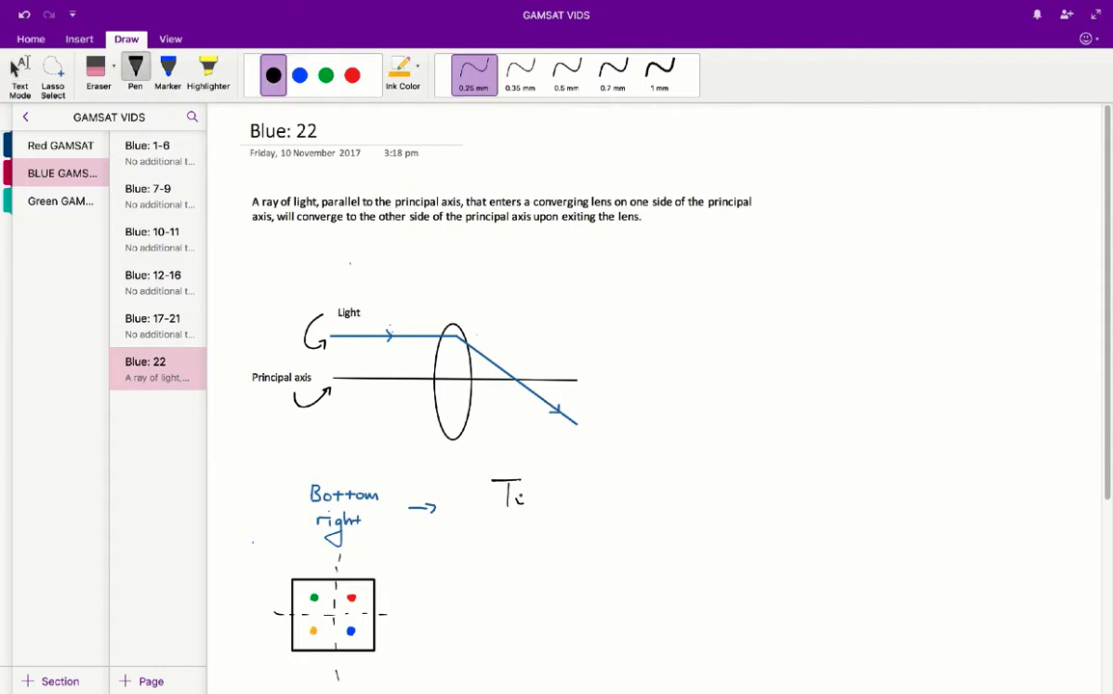
{"action": "type", "text": "Top"}
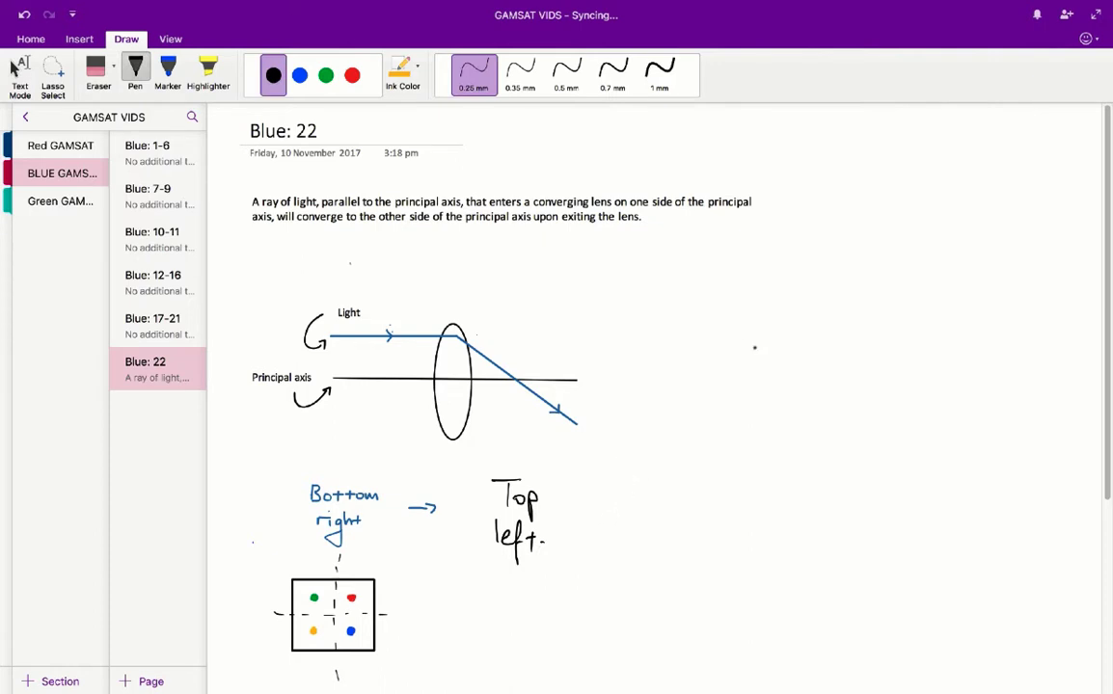
{"action": "mouse_move", "coordinate": [771, 407]}
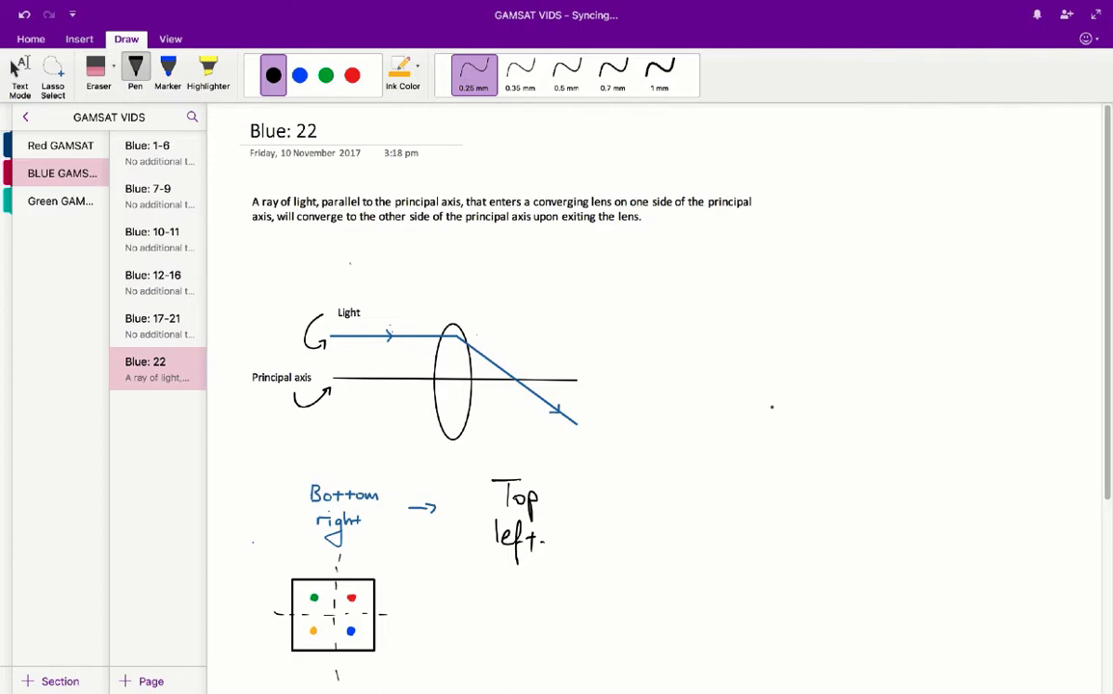